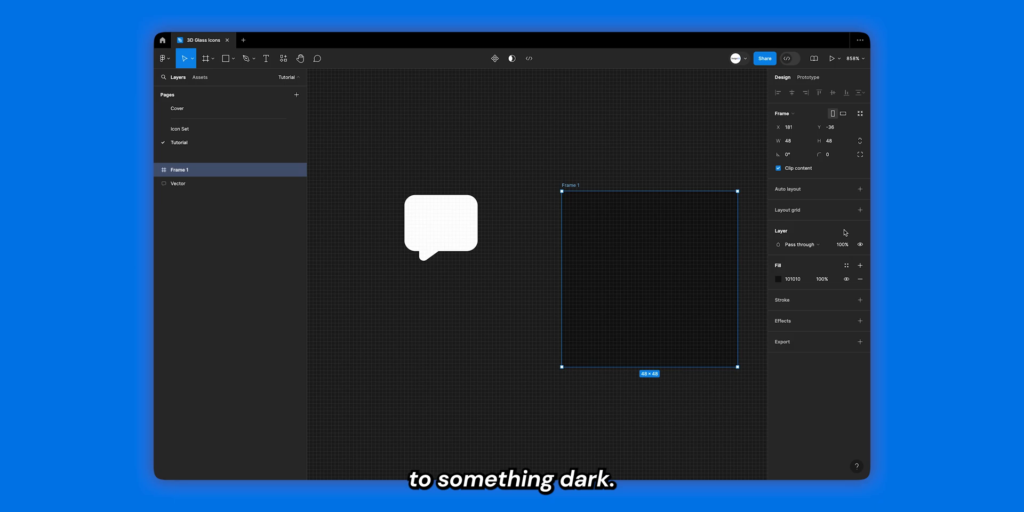
Add two layout grids to the dark 48×48 frame
left_click(860, 210)
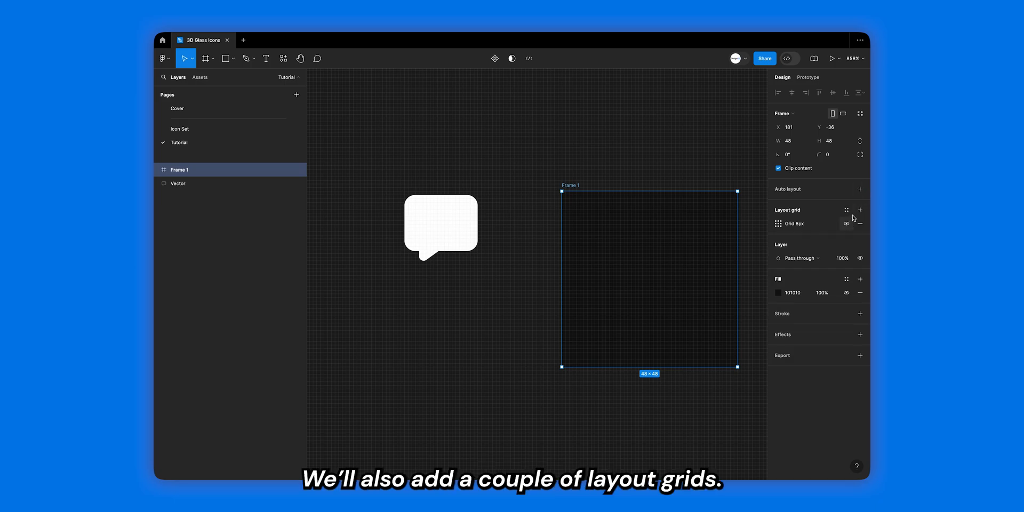
left_click(860, 211)
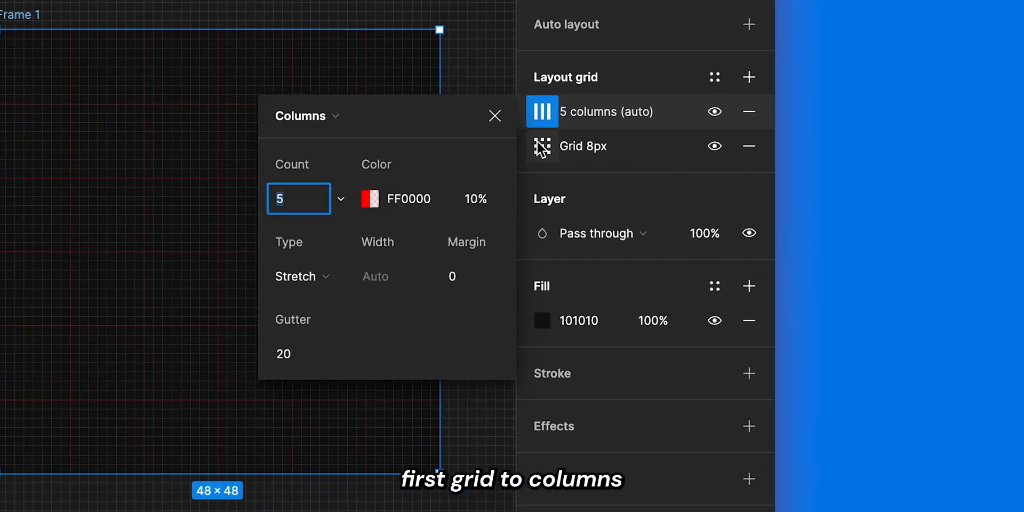
Set the first grid to 2 centered 14 px columns with 0 gutter and adjust its colour opacity
type("2")
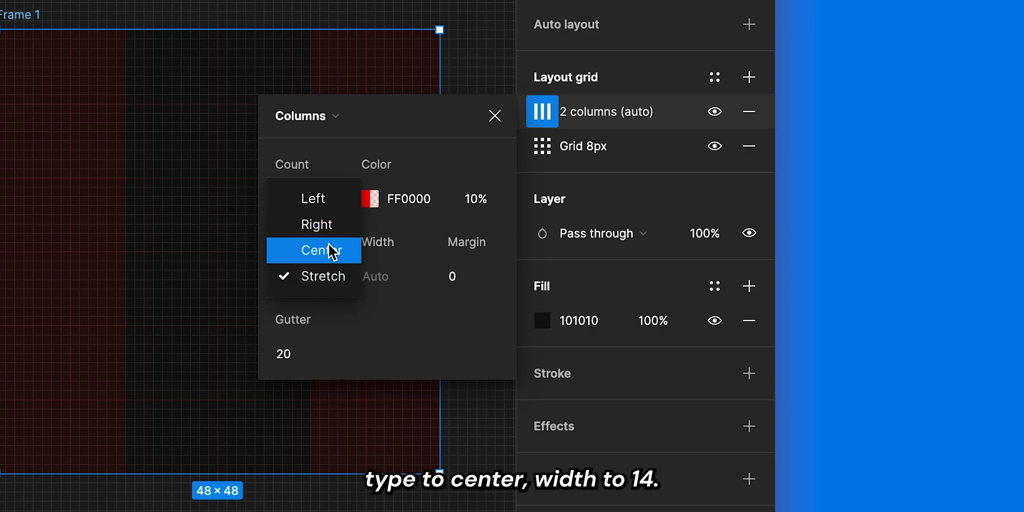
left_click(318, 249)
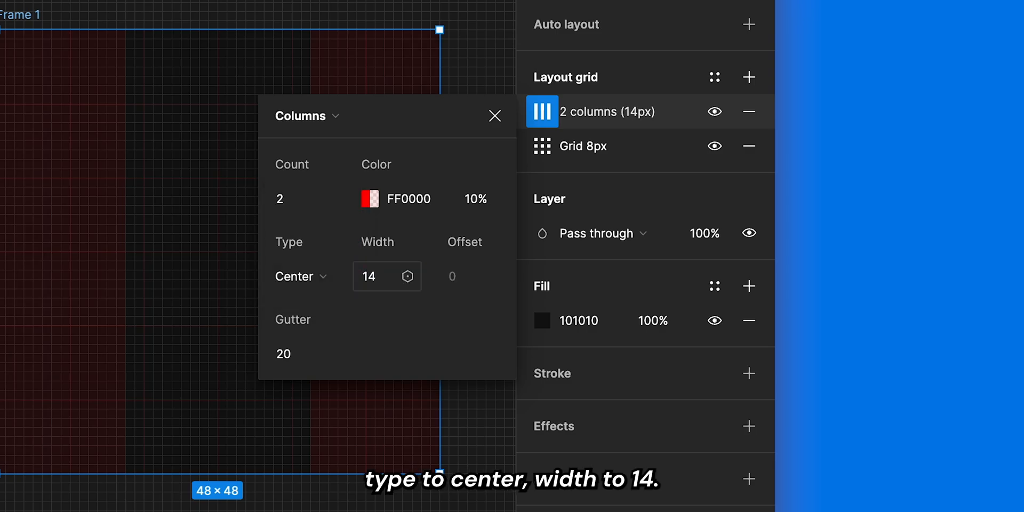
left_click(283, 353)
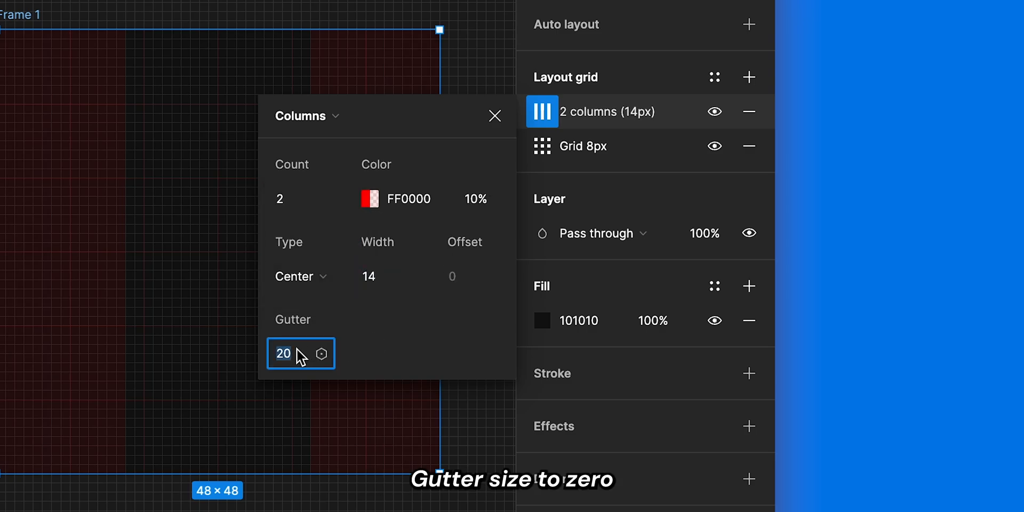
left_click(475, 198)
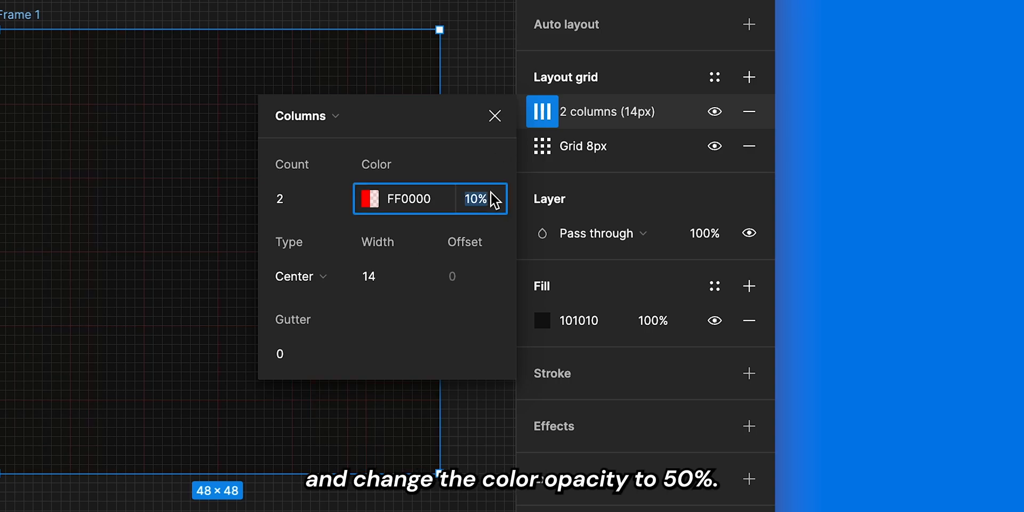
left_click(542, 146)
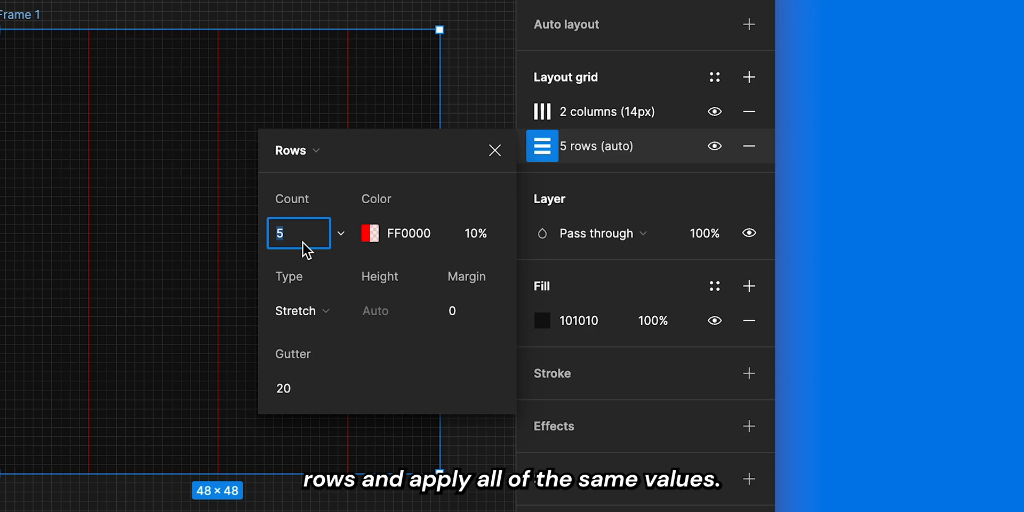
Set the second grid to 2 centered rows, height 14, gutter 0
left_click(300, 311)
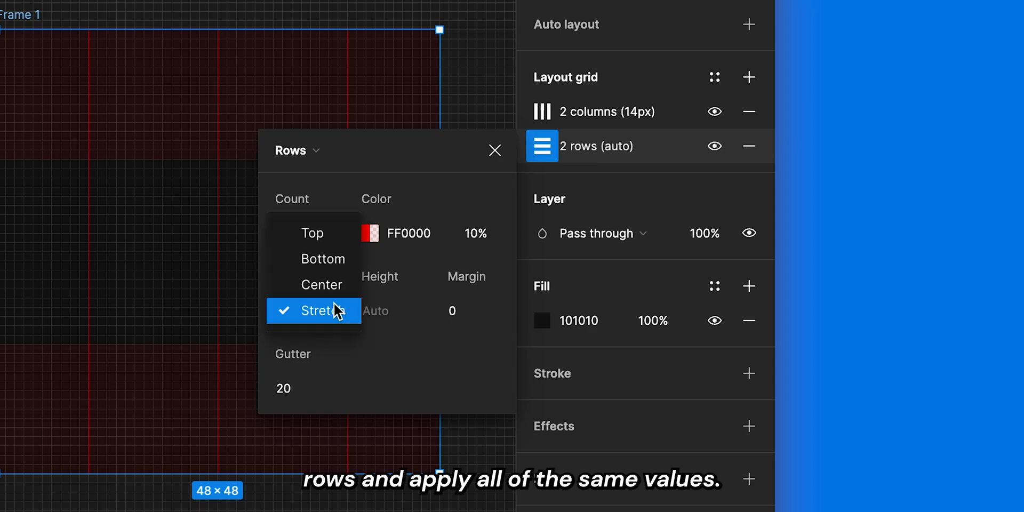
left_click(322, 284)
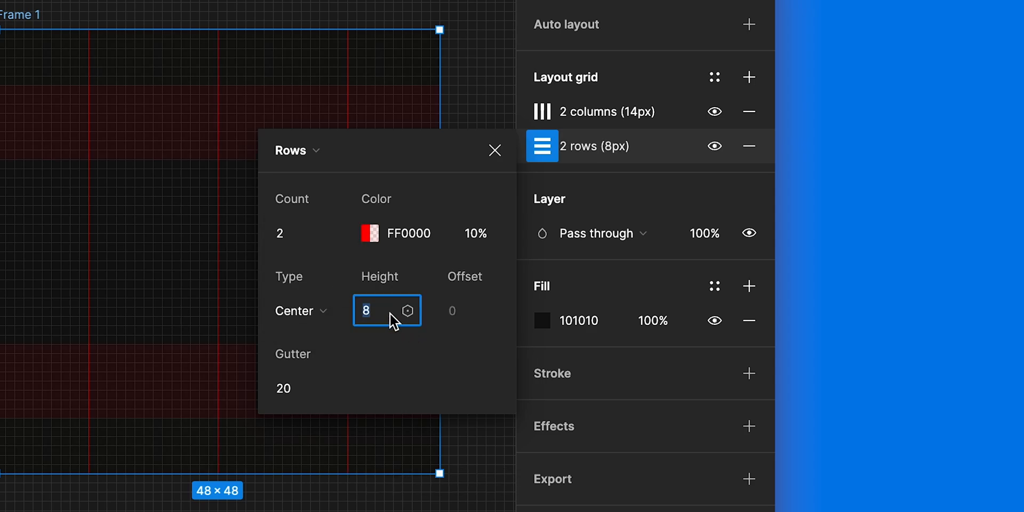
type("14")
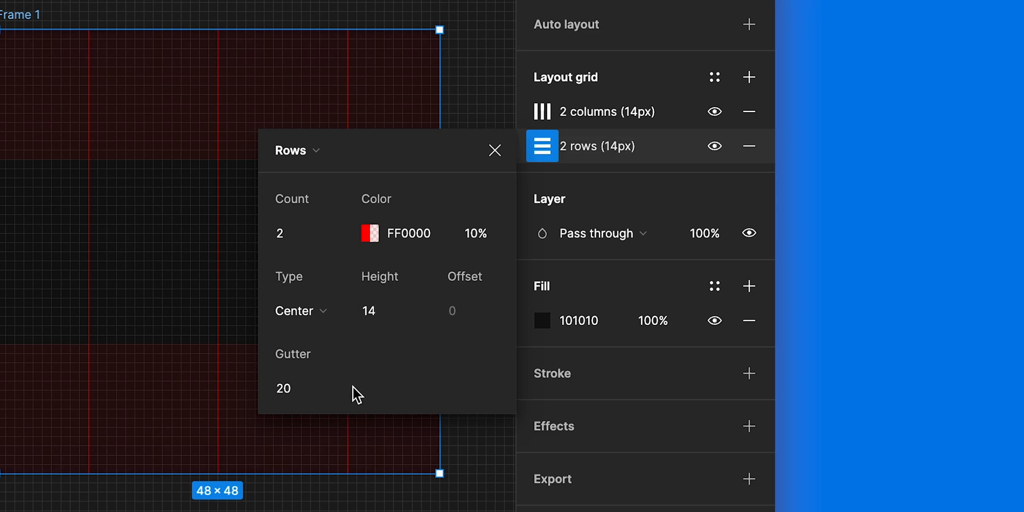
type("0")
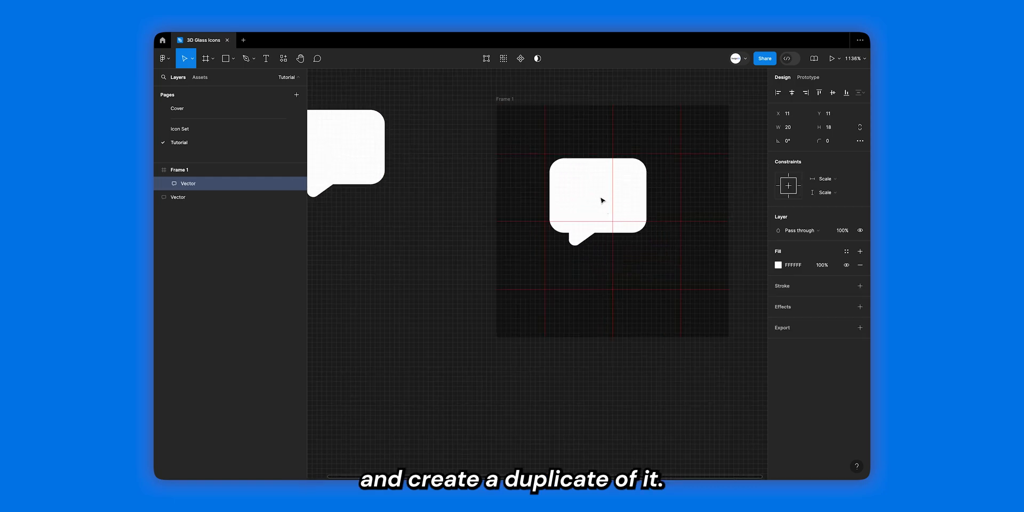
Duplicate the speech bubble, mirror it at width 20 and overlap it at the lower right
left_click_drag(597, 199, 644, 258)
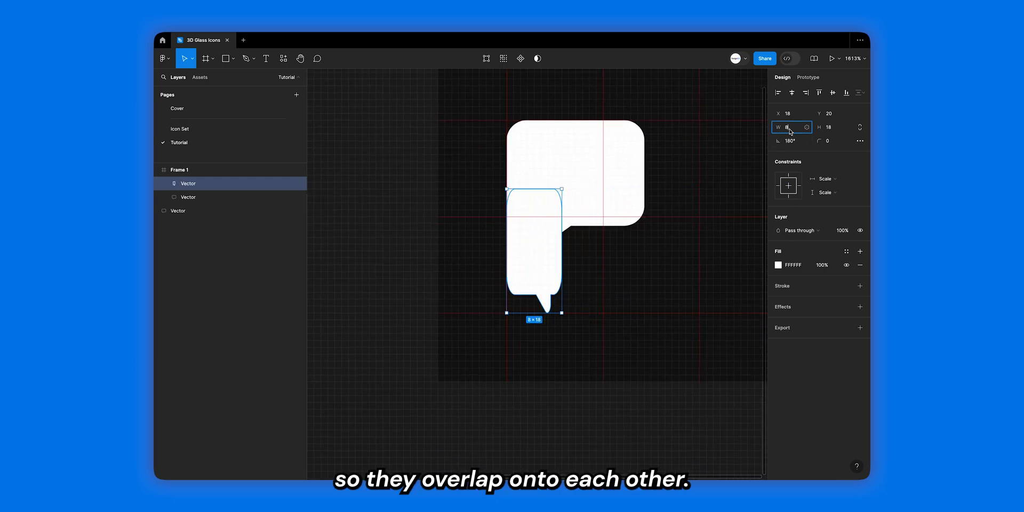
type("20")
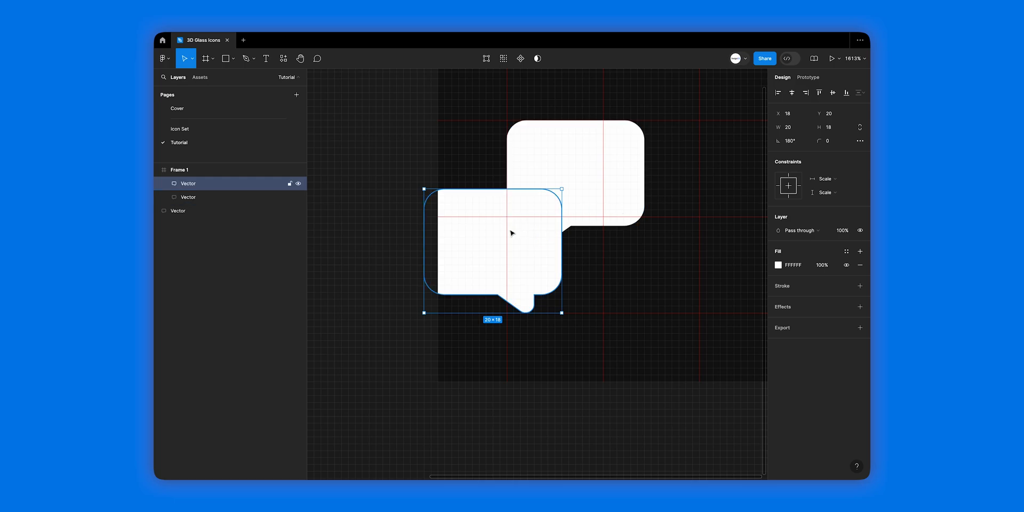
left_click_drag(493, 252, 630, 252)
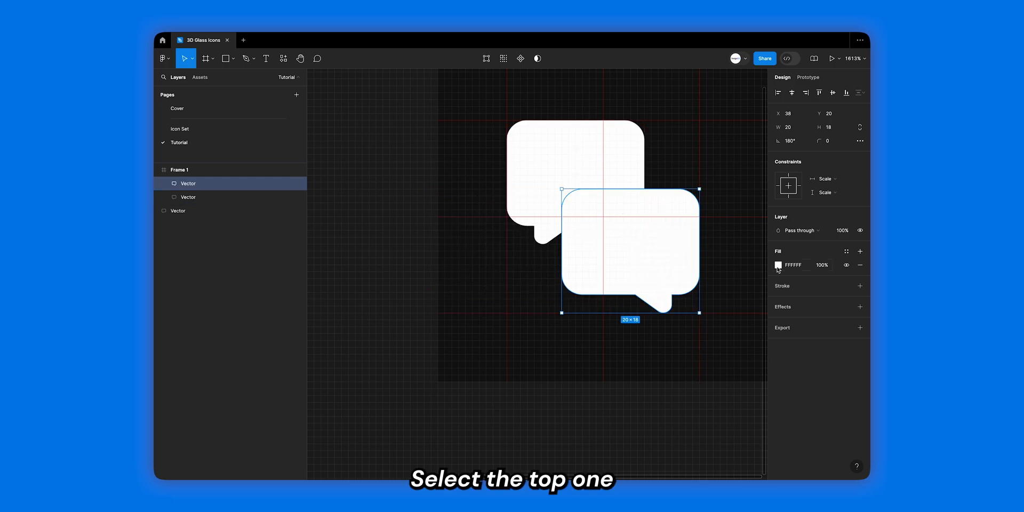
Fill the front bubble 99CAFF at 50% and add a 0.1 inside stroke
left_click(778, 264)
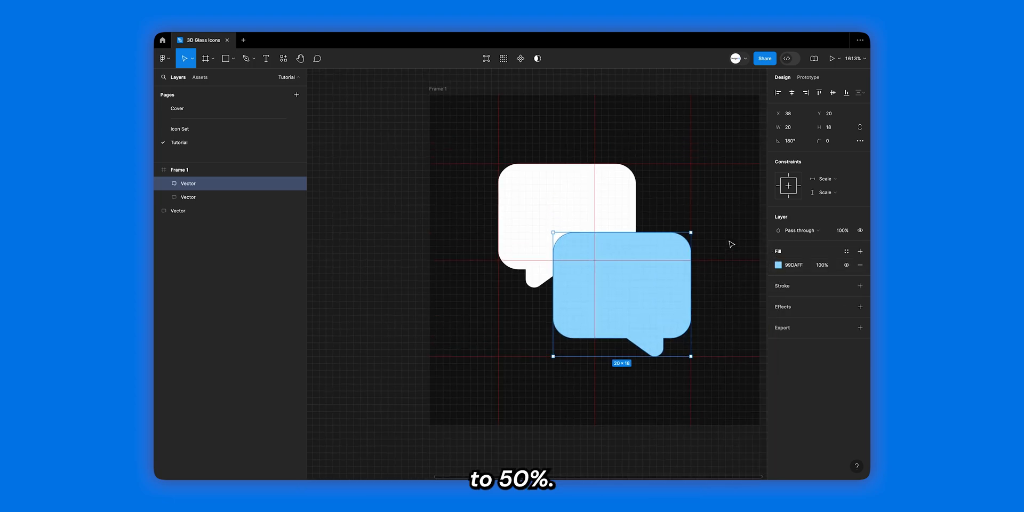
left_click(825, 265)
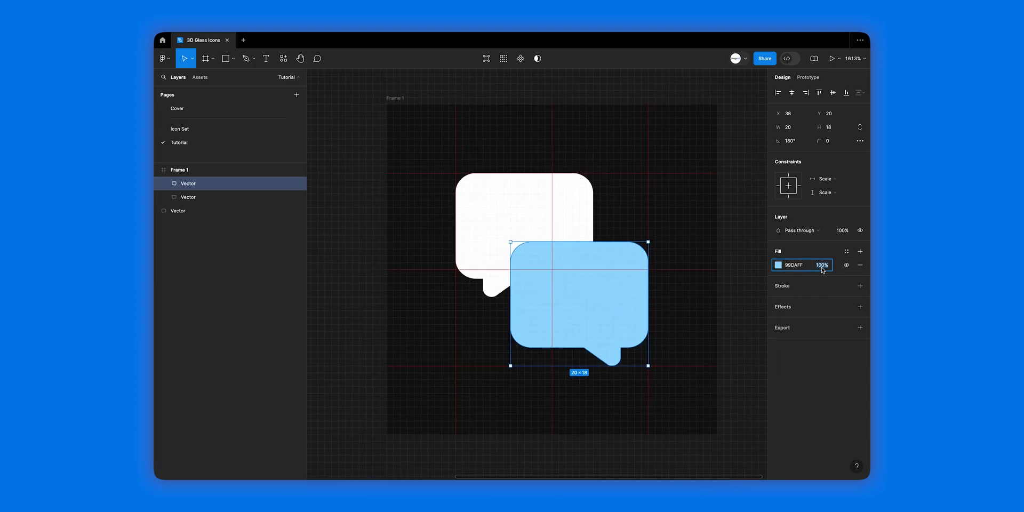
left_click(860, 286)
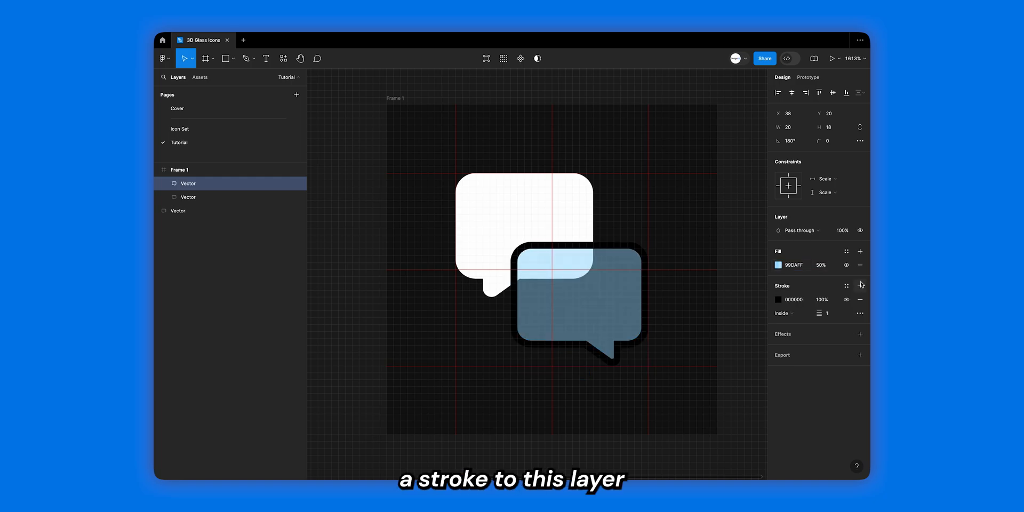
left_click(826, 312)
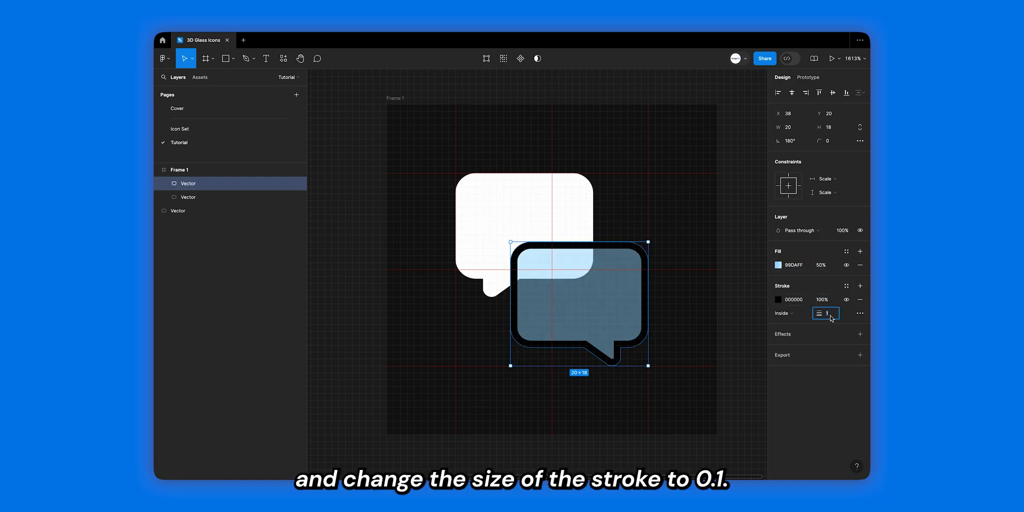
left_click(778, 299)
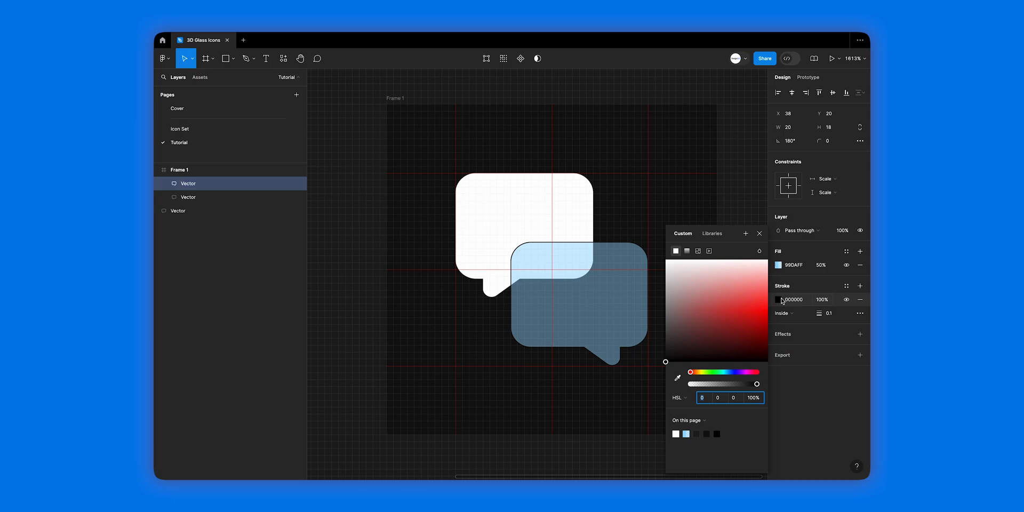
Make the stroke a diagonal linear gradient from white FFFFFF fading to 0% at a middle stop
left_click(686, 251)
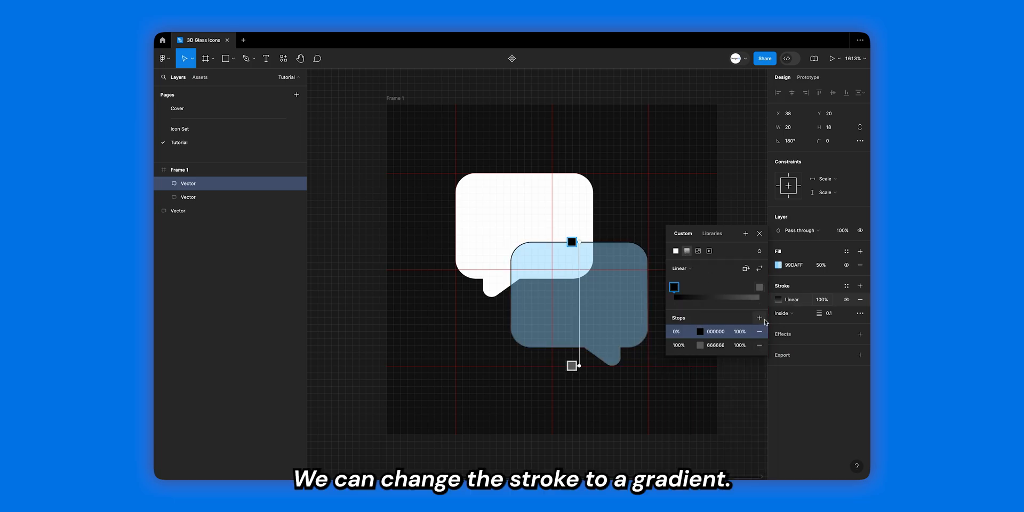
left_click(760, 318)
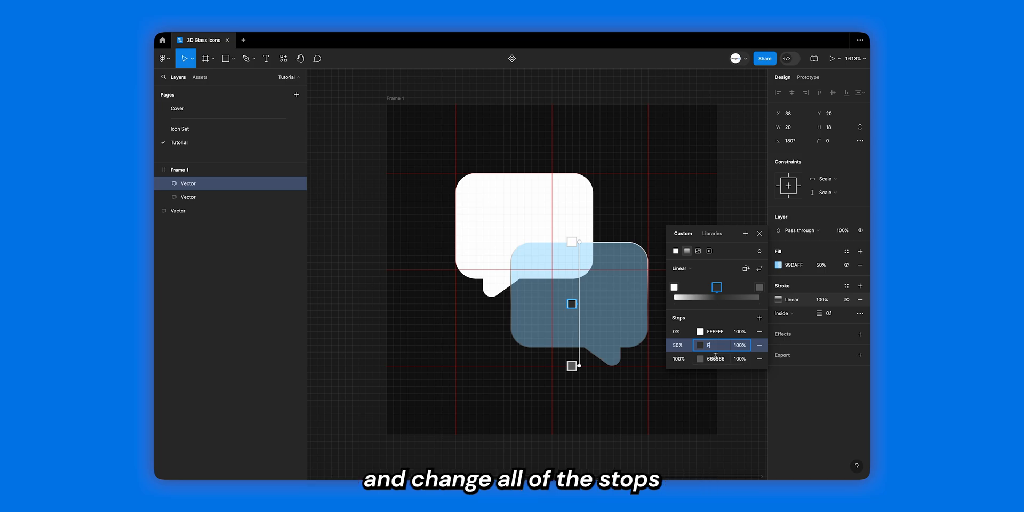
type("FFFFFF")
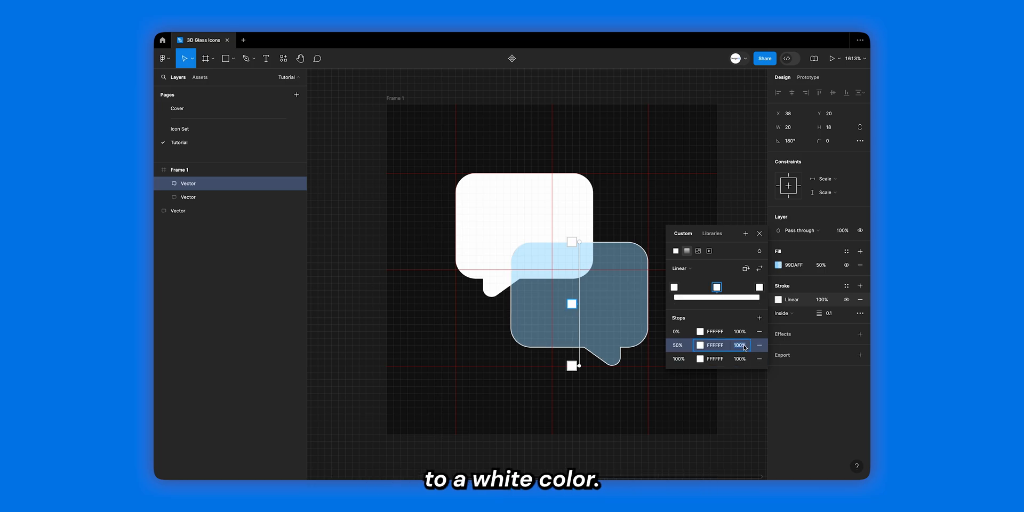
type("0")
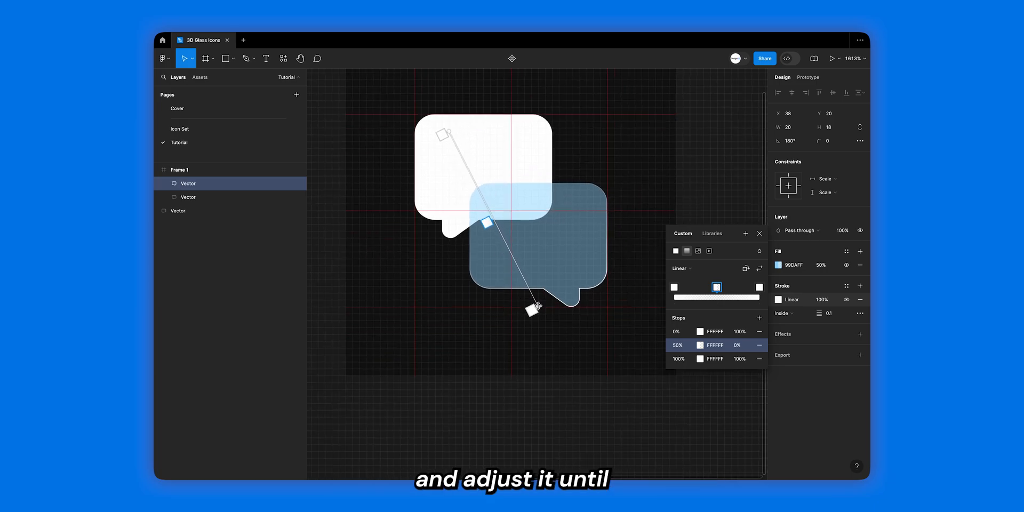
left_click_drag(532, 308, 618, 343)
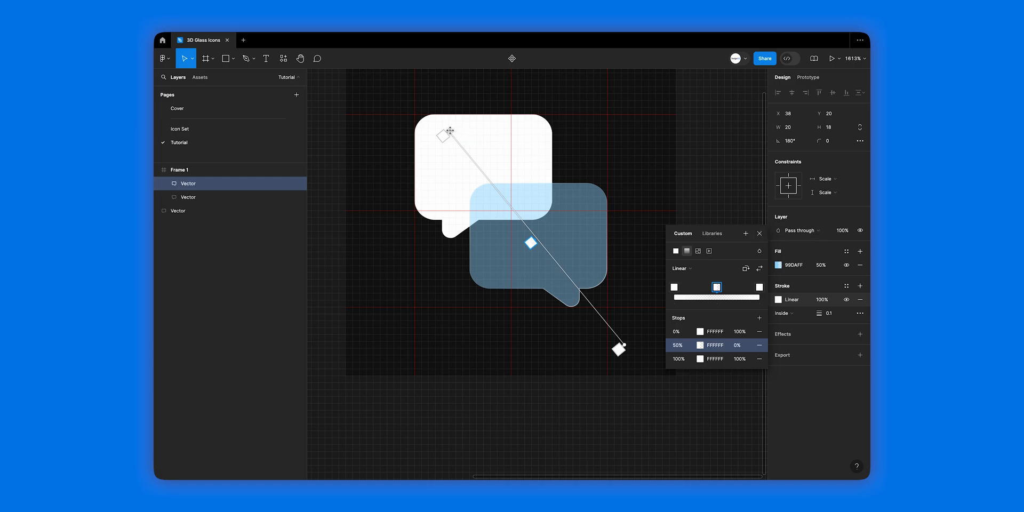
left_click_drag(449, 132, 464, 162)
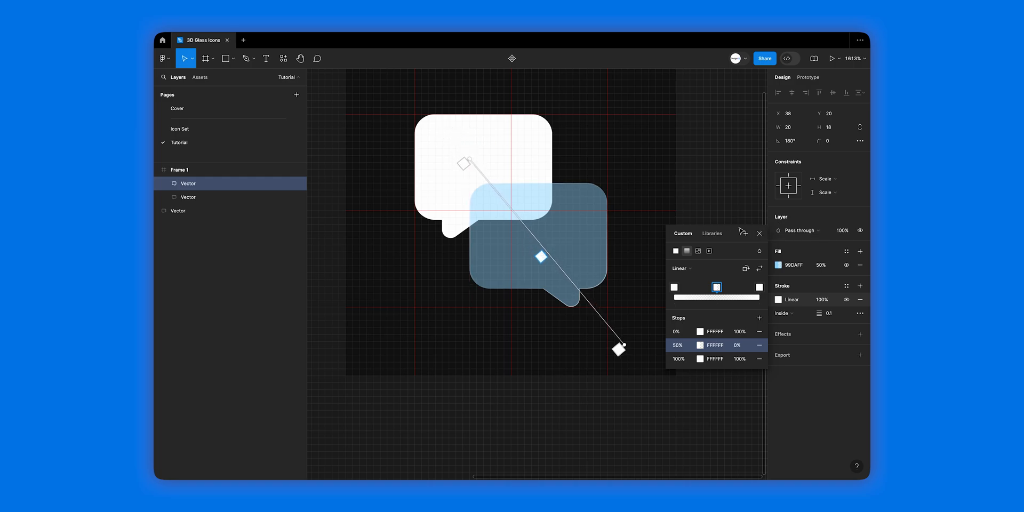
left_click(758, 234)
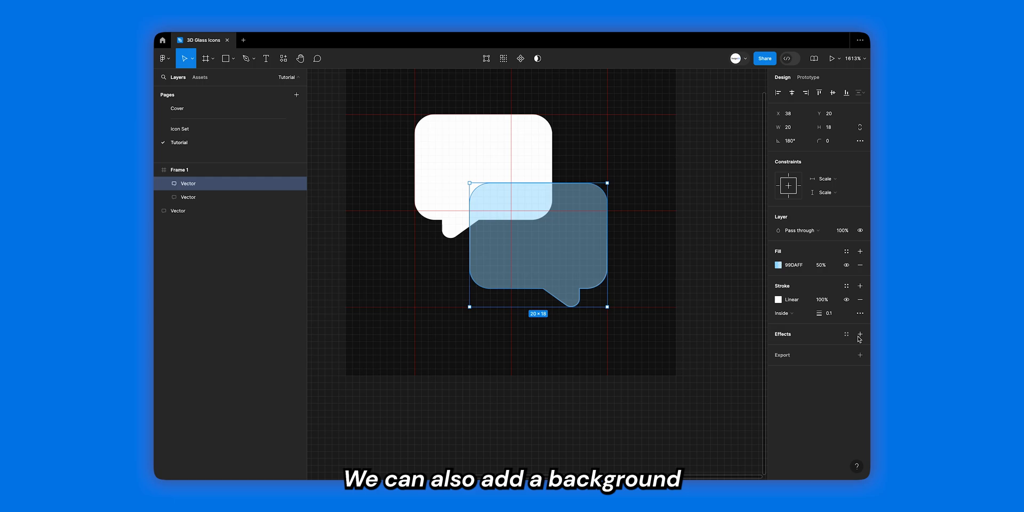
Add a background blur effect to the front bubble for a frosted-glass look
left_click(860, 334)
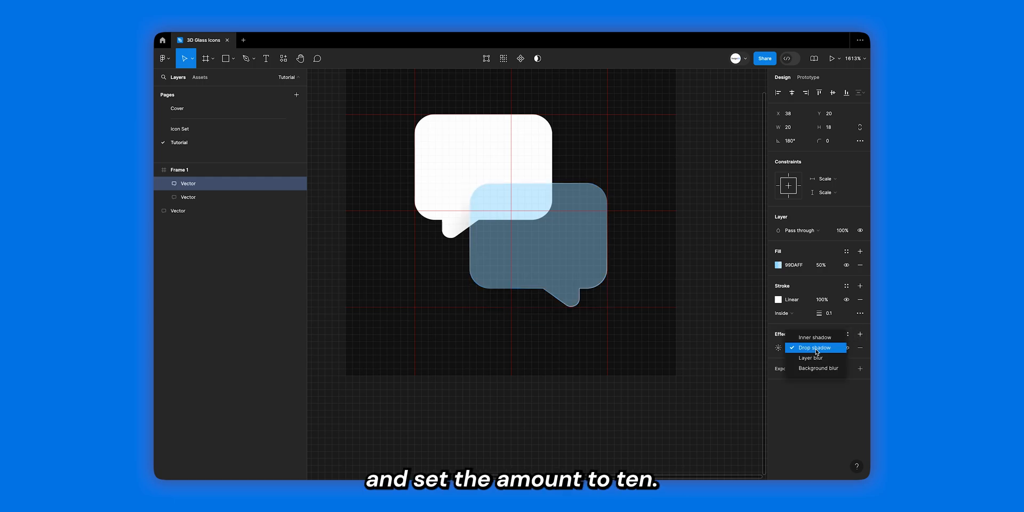
left_click(818, 368)
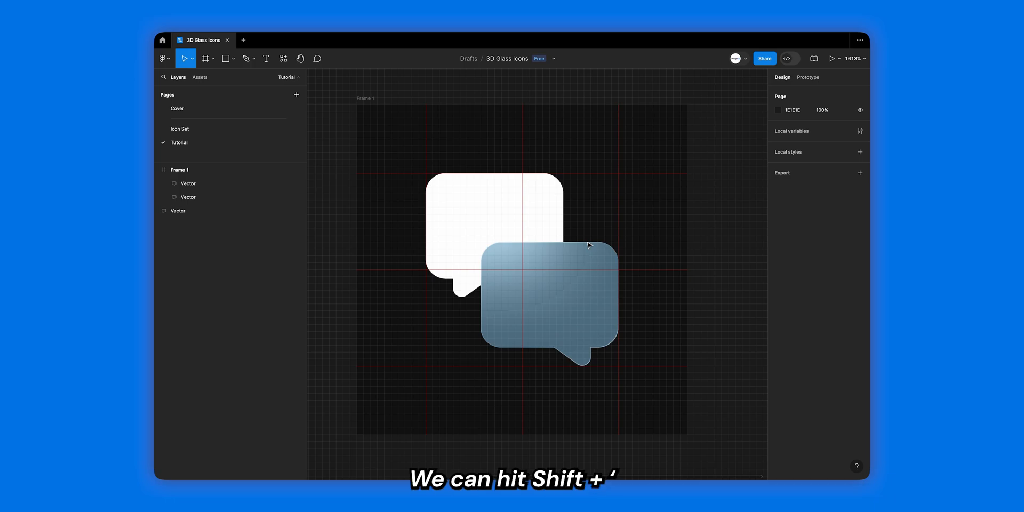
Toggle off layout grids with Shift+' and hide the remaining row grid
key("shift+'")
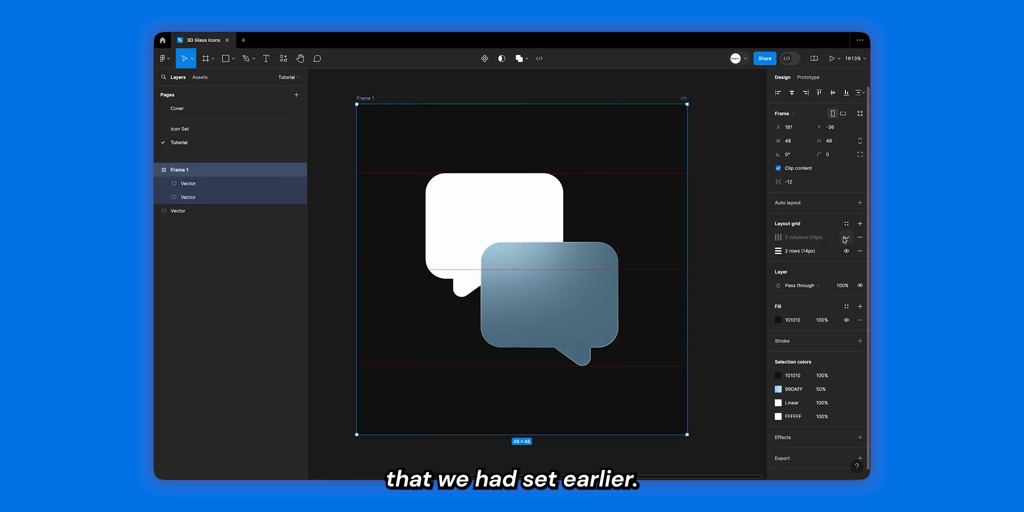
left_click(187, 196)
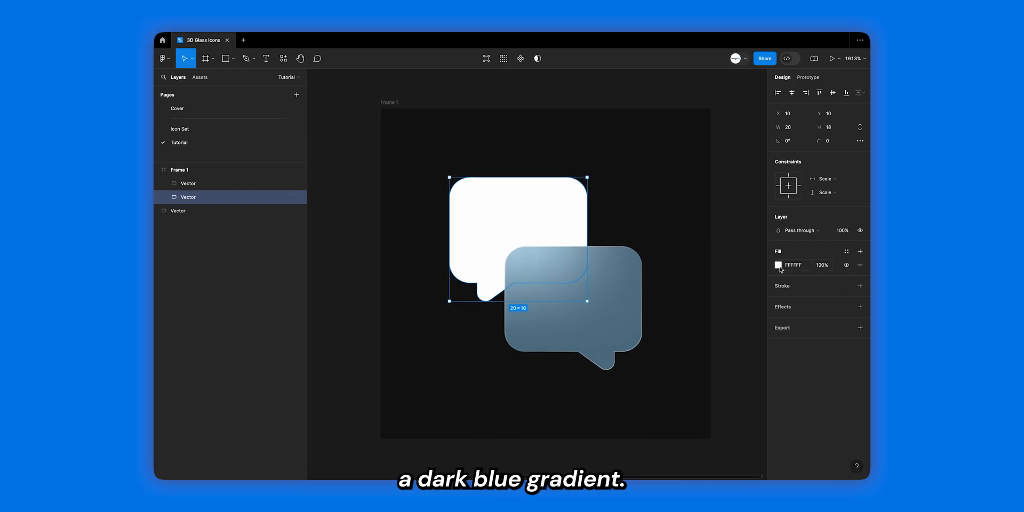
Give the back bubble a bright blue gradient fill and darken the front bubble's blue tint
left_click(778, 264)
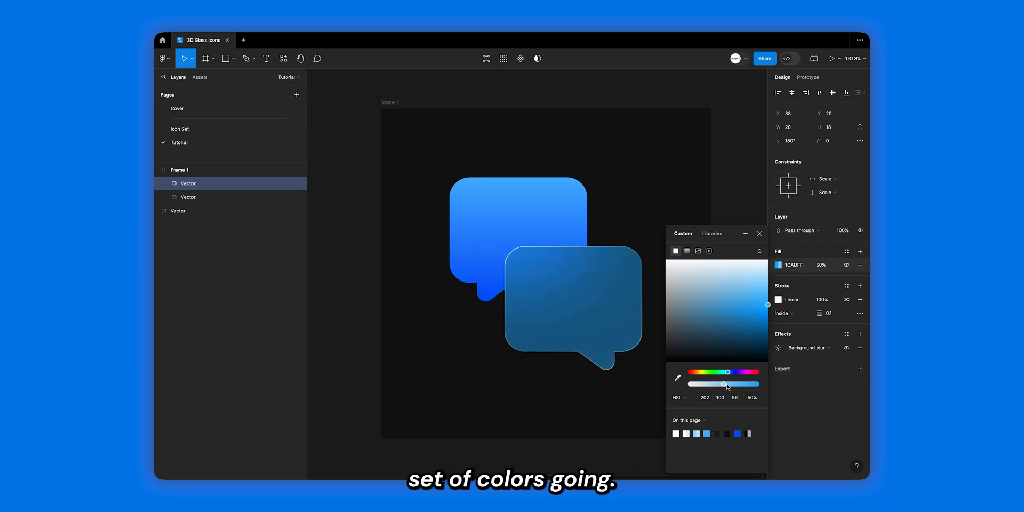
left_click_drag(722, 384, 723, 384)
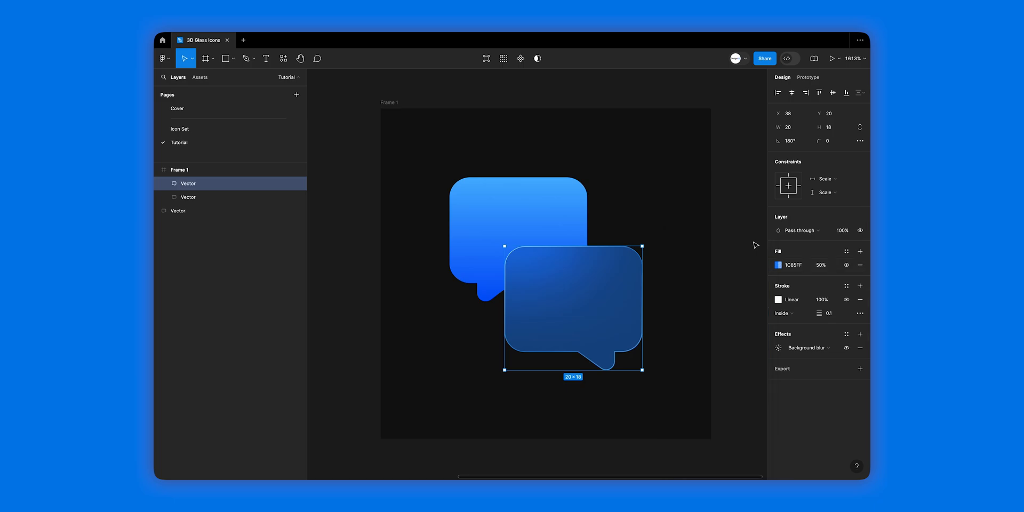
Add a thin white linear gradient stroke to the back bubble, angled diagonally and fading at the middle stop
left_click(187, 183)
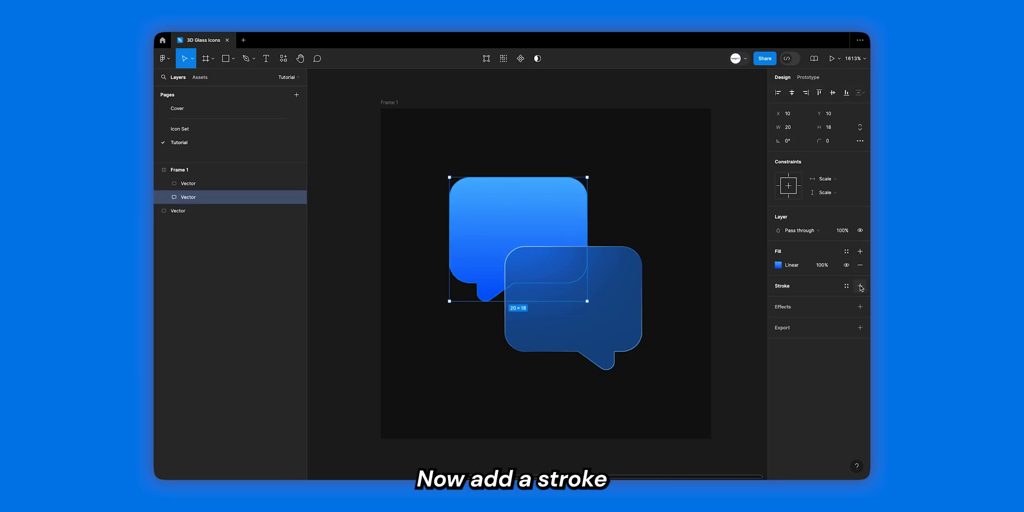
left_click(860, 286)
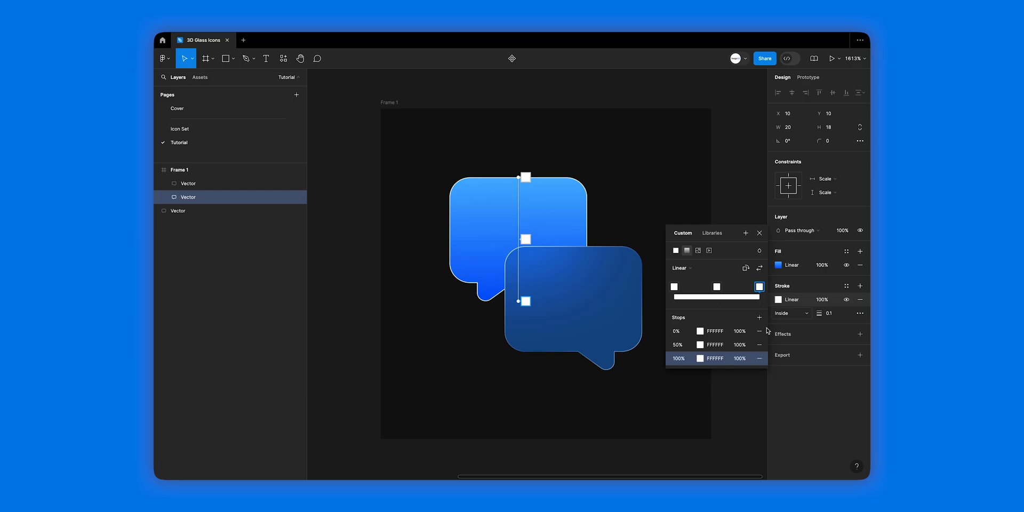
left_click(678, 345)
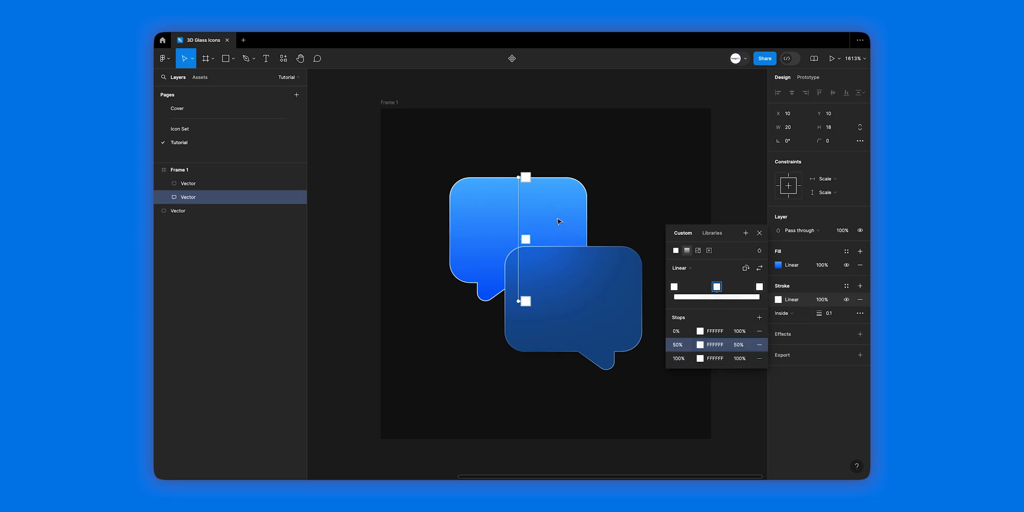
left_click_drag(526, 176, 569, 173)
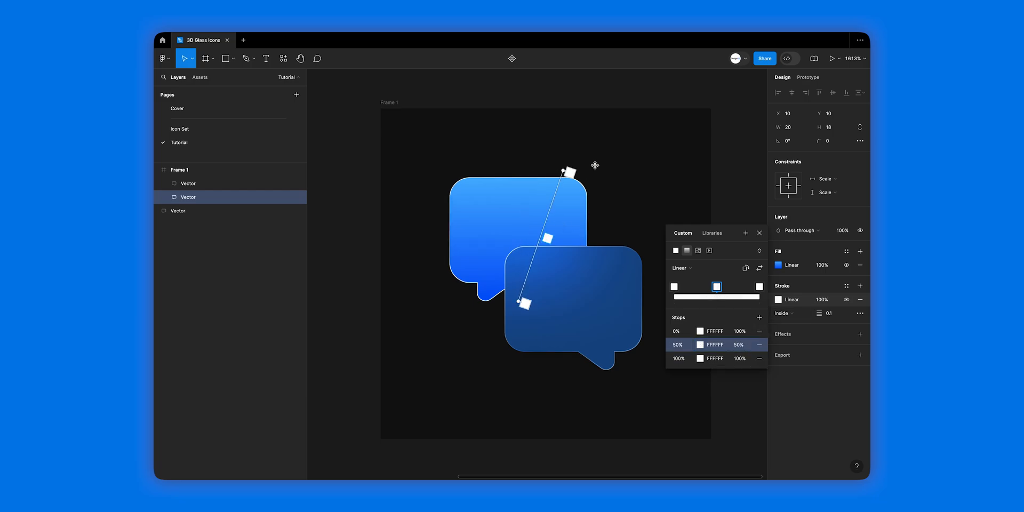
left_click_drag(570, 171, 622, 142)
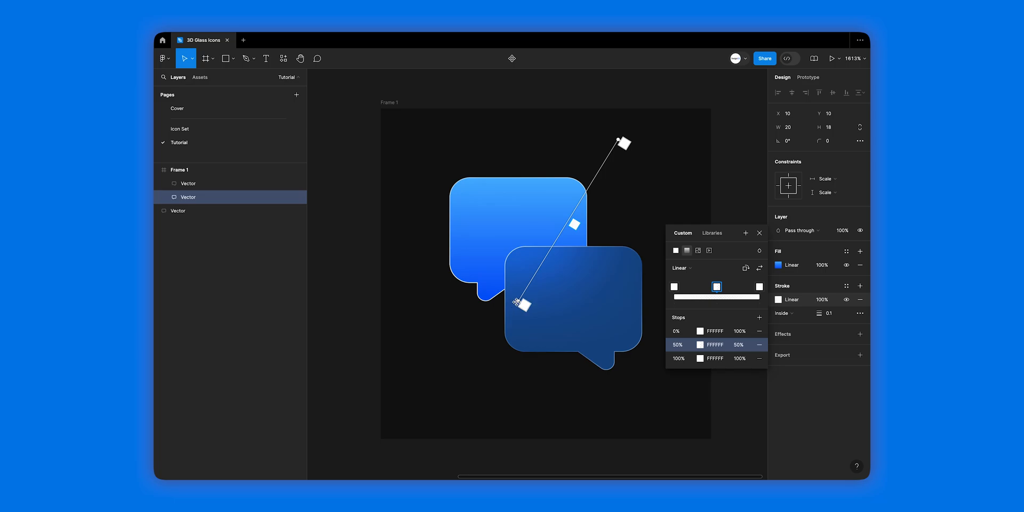
left_click_drag(522, 304, 431, 390)
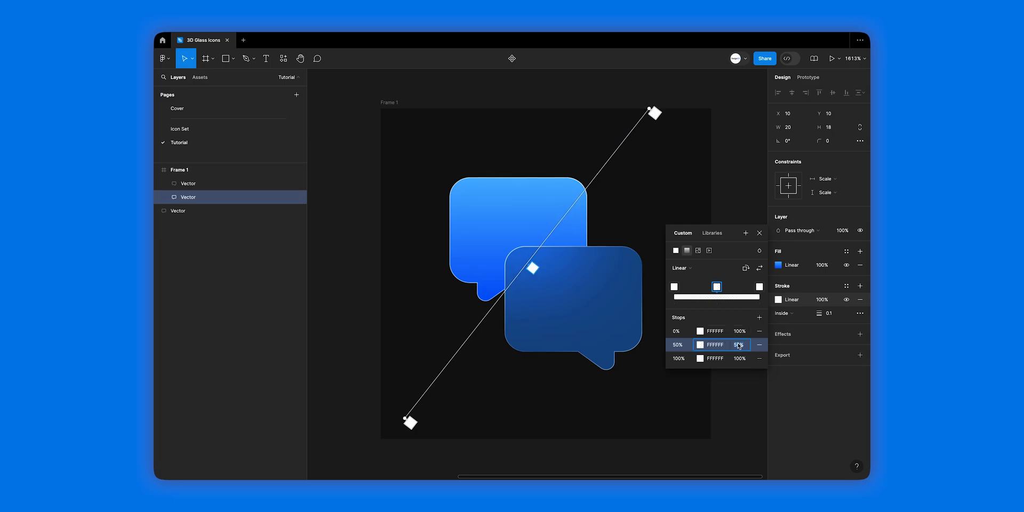
left_click(758, 234)
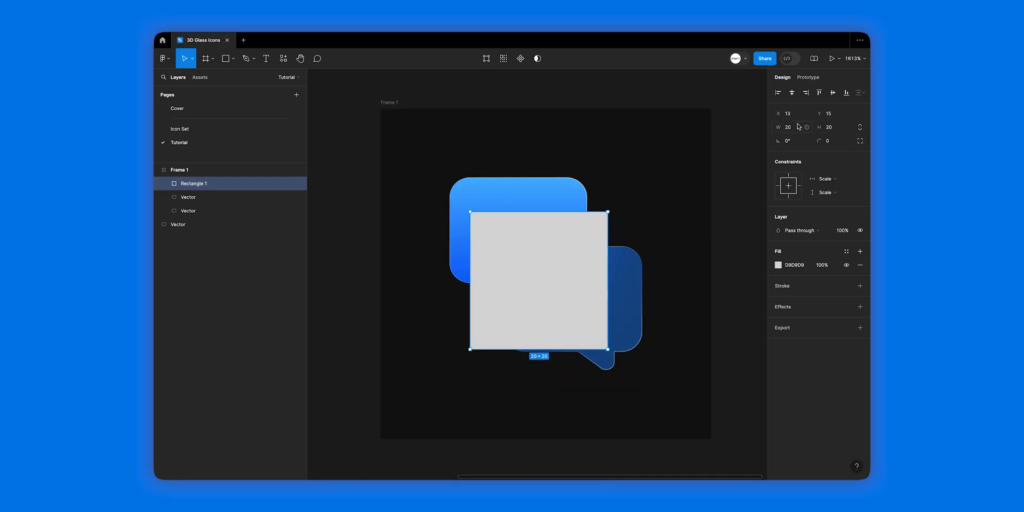
Make a 1 px tall rounded blue bar, duplicate it and shorten the second message line
left_click(788, 127)
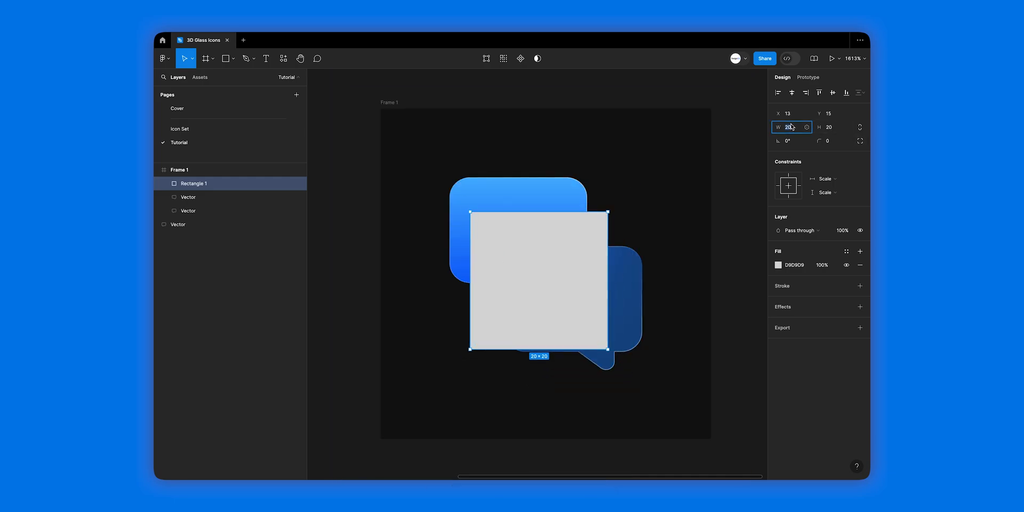
type("1")
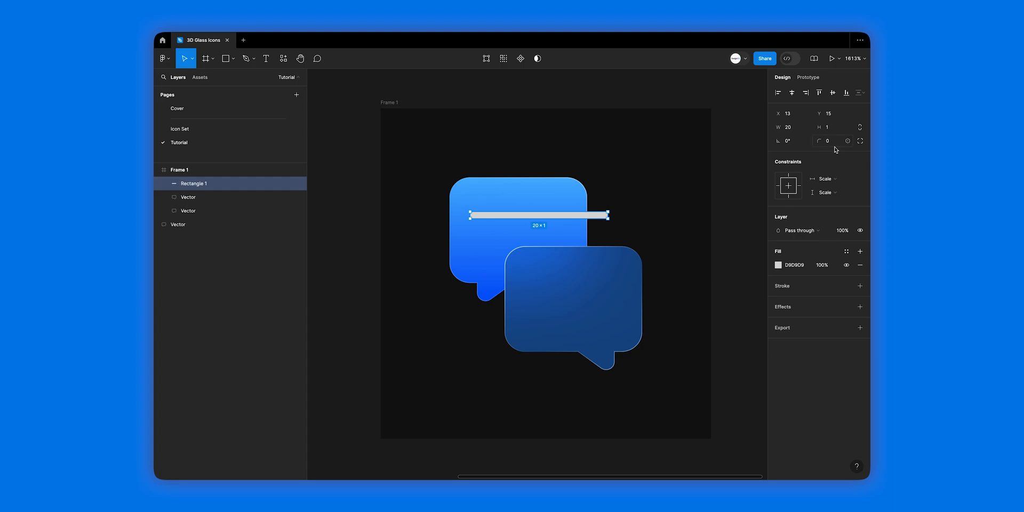
left_click(778, 265)
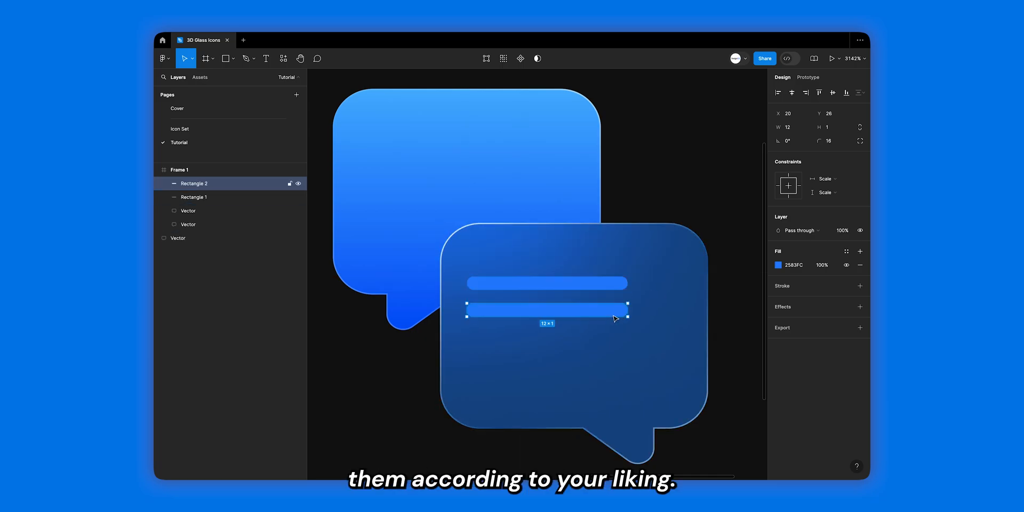
left_click_drag(628, 308, 575, 304)
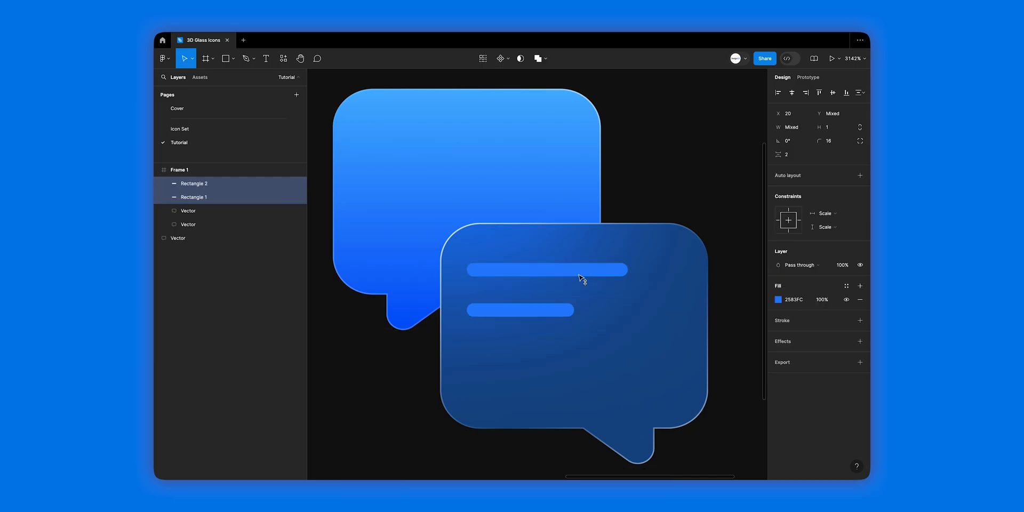
left_click(777, 299)
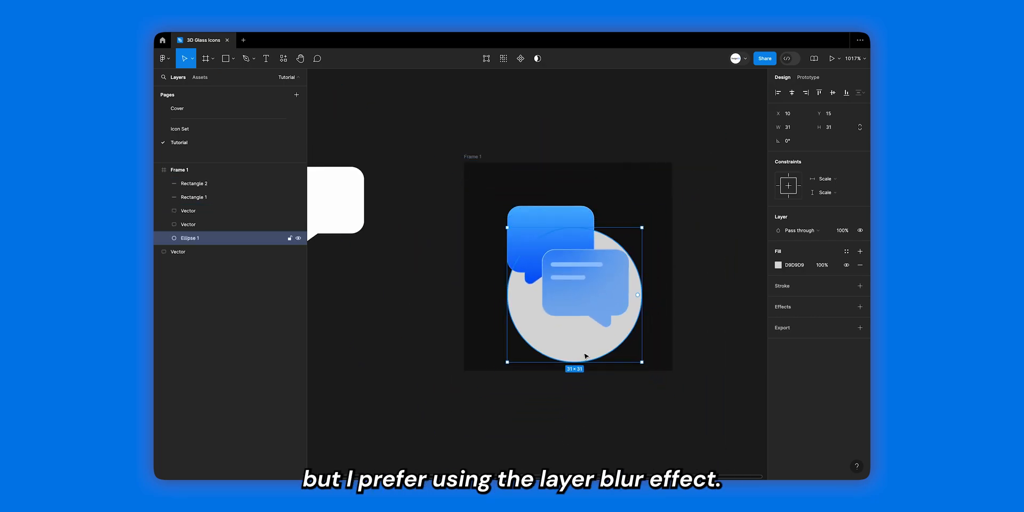
Give the circle a blue fill, a layer blur of 10, and a lowered fill opacity
left_click(778, 265)
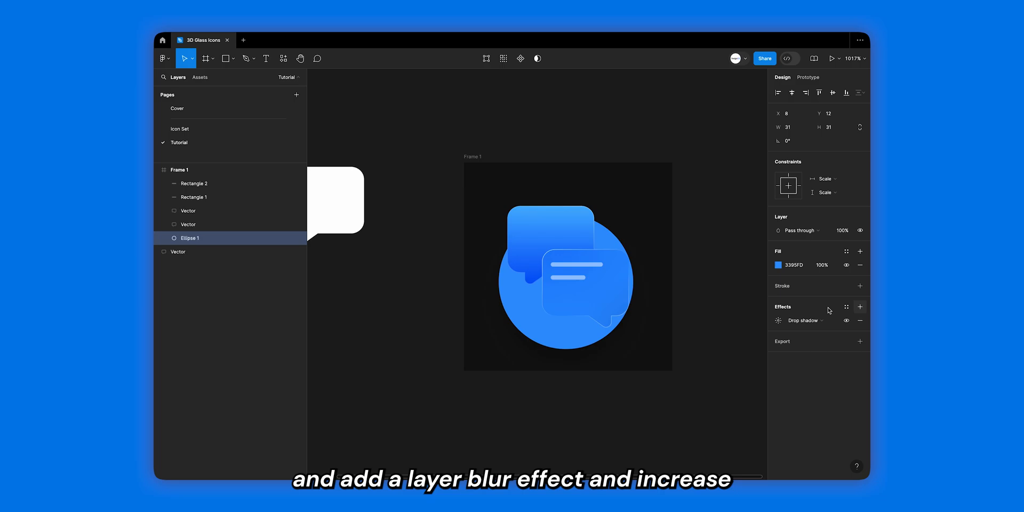
left_click(860, 308)
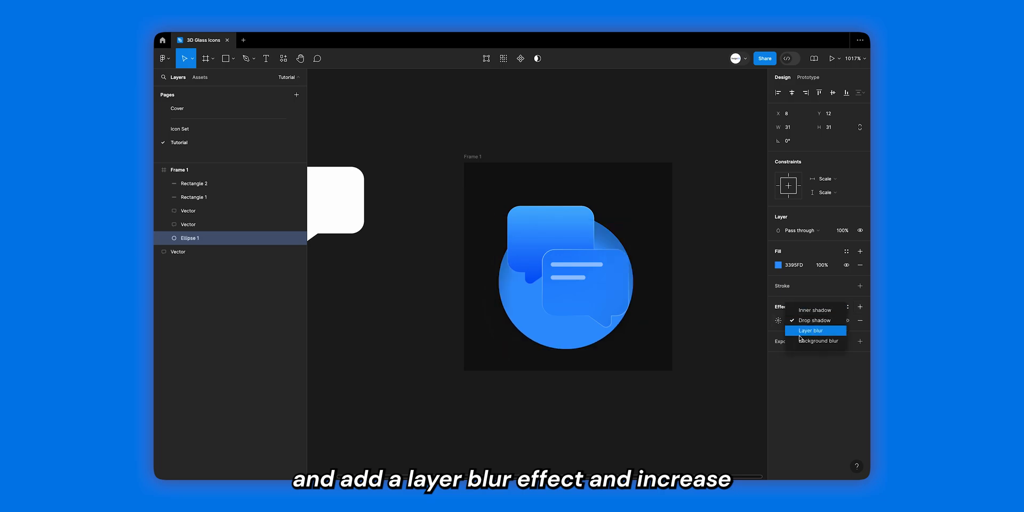
left_click(809, 331)
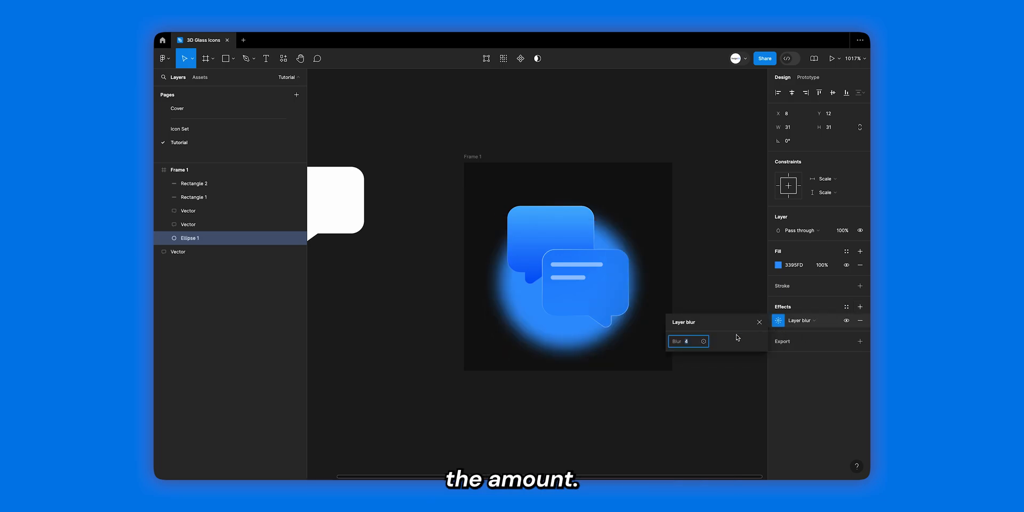
type("10")
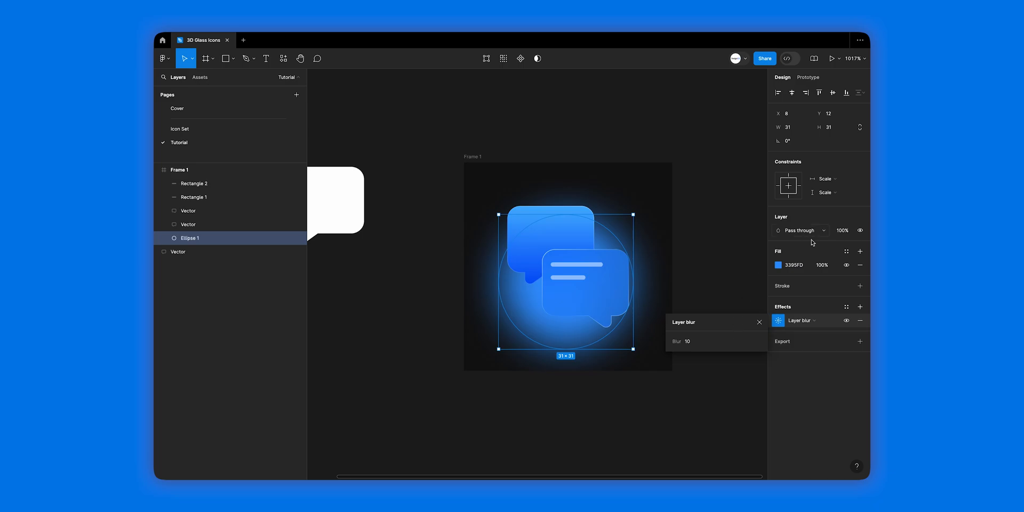
left_click(822, 265)
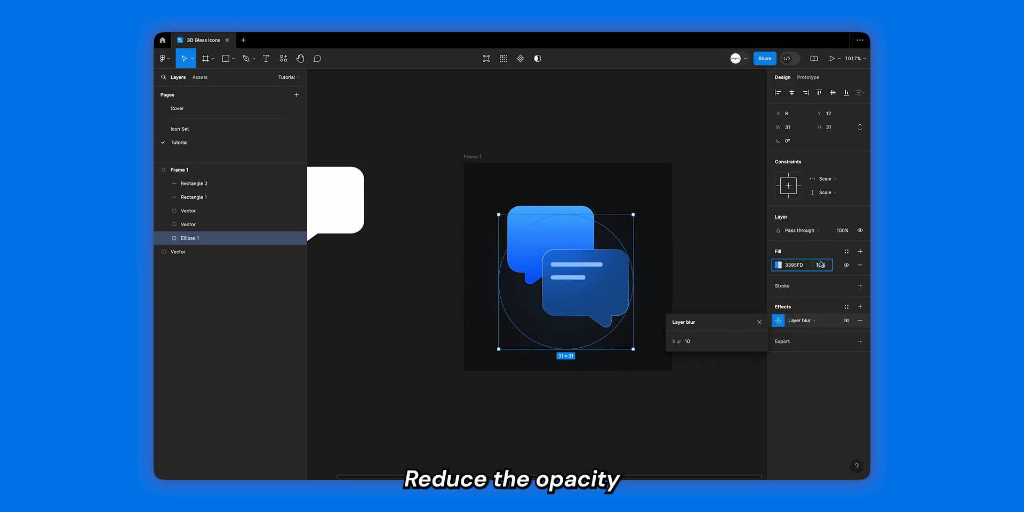